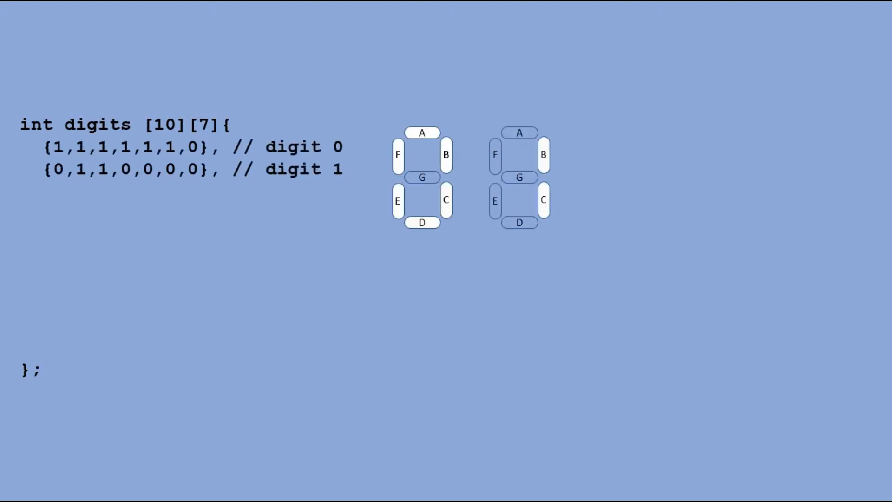
text({1,1,0,1,1,0,1}, // digit 2)
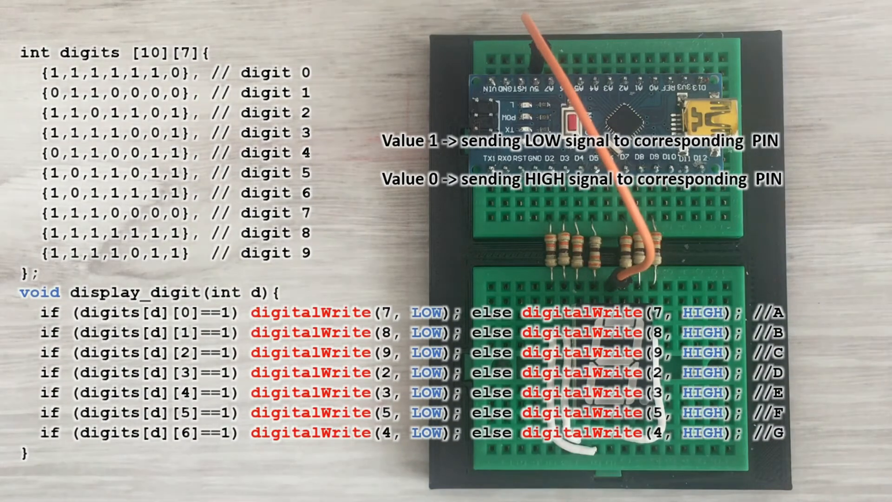
scroll(down, 3)
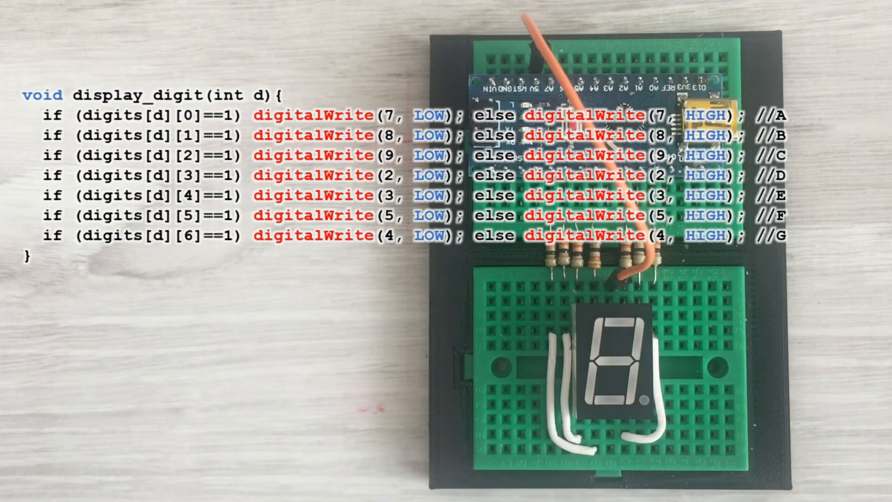